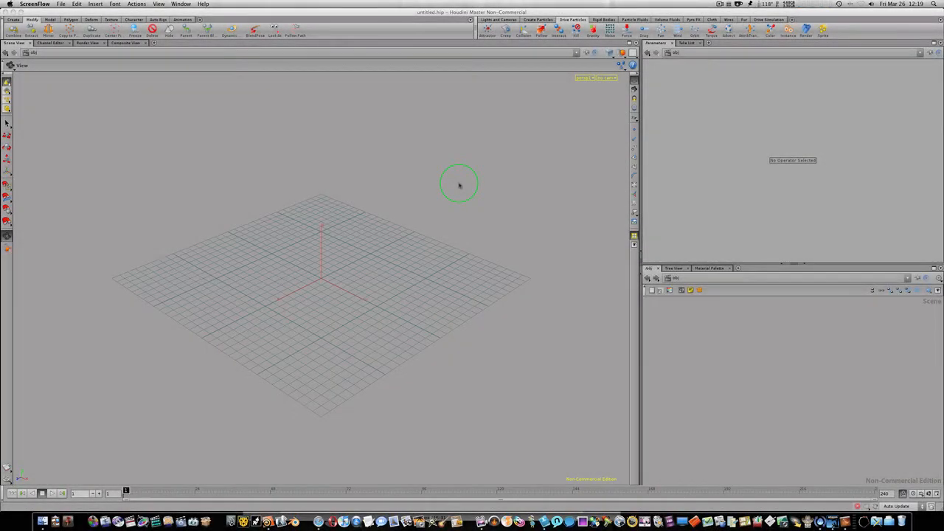
pyautogui.moveTo(434, 183)
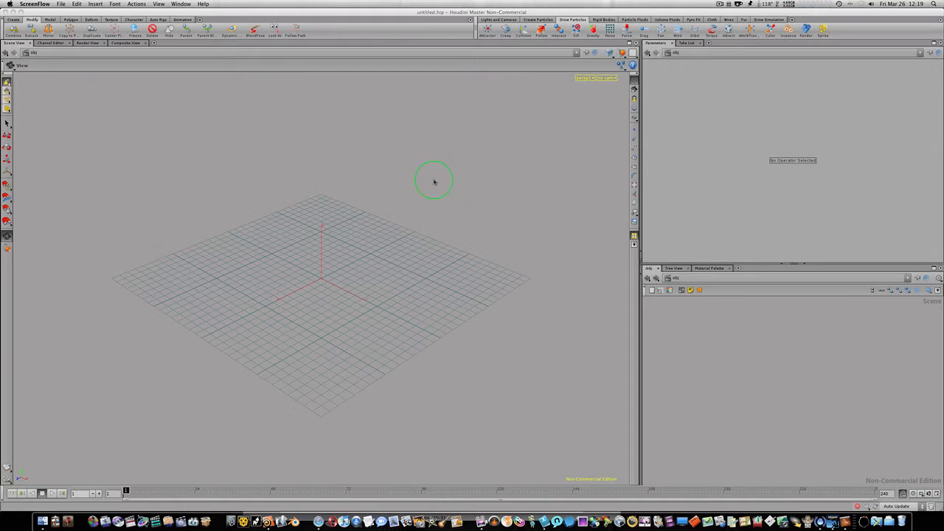
pyautogui.moveTo(401, 100)
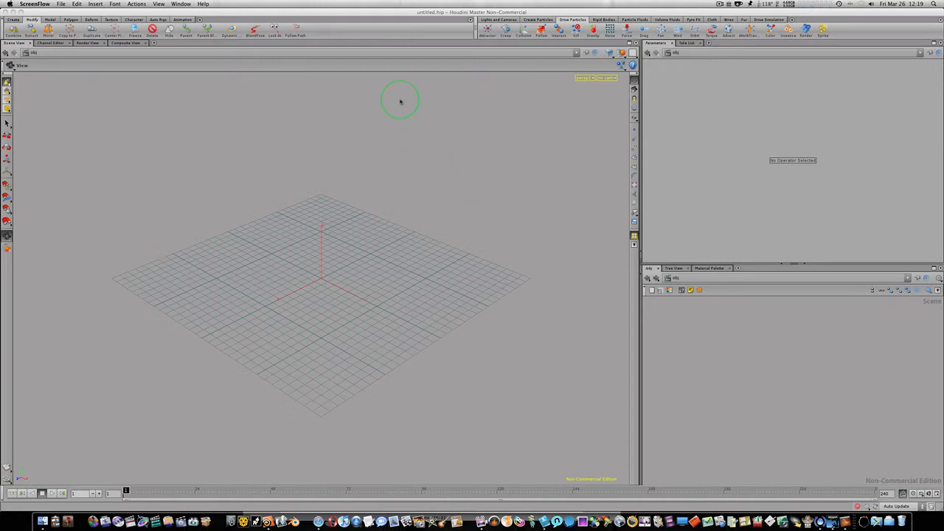
pyautogui.moveTo(323, 155)
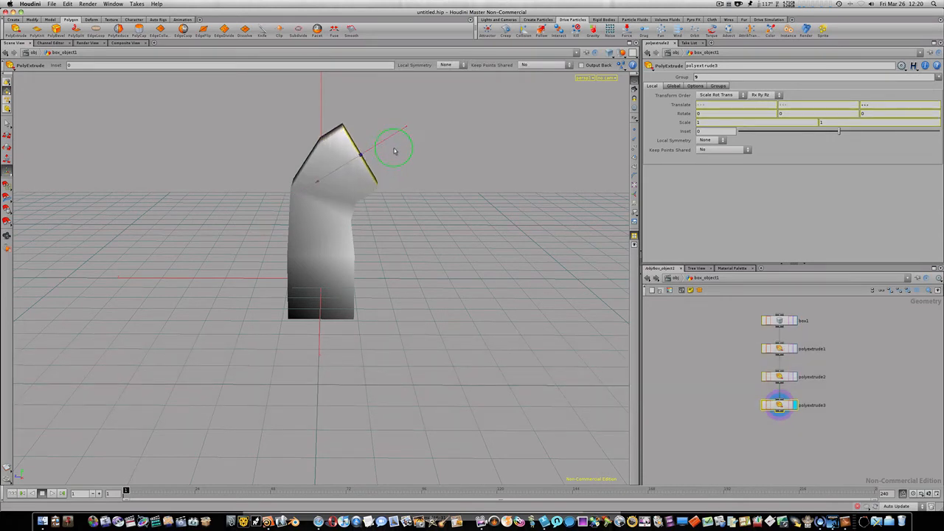
# Extrude the pipe's top face into another bend segment and scale its new end face smaller
pyautogui.press('r')
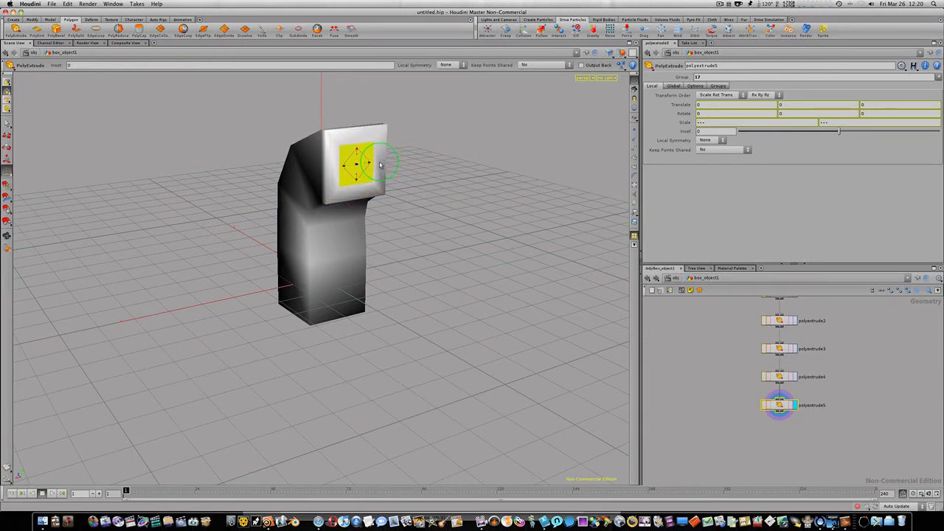
pyautogui.moveTo(380, 164); pyautogui.dragTo(357, 164)
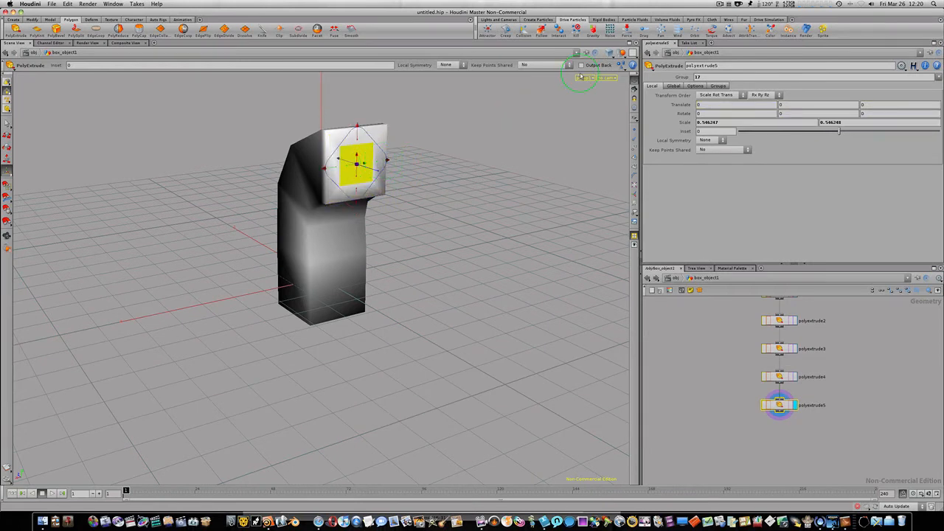
# Inset-extrude the end face and push it down inside, hollowing the bent pipe into a vent
pyautogui.click(608, 53)
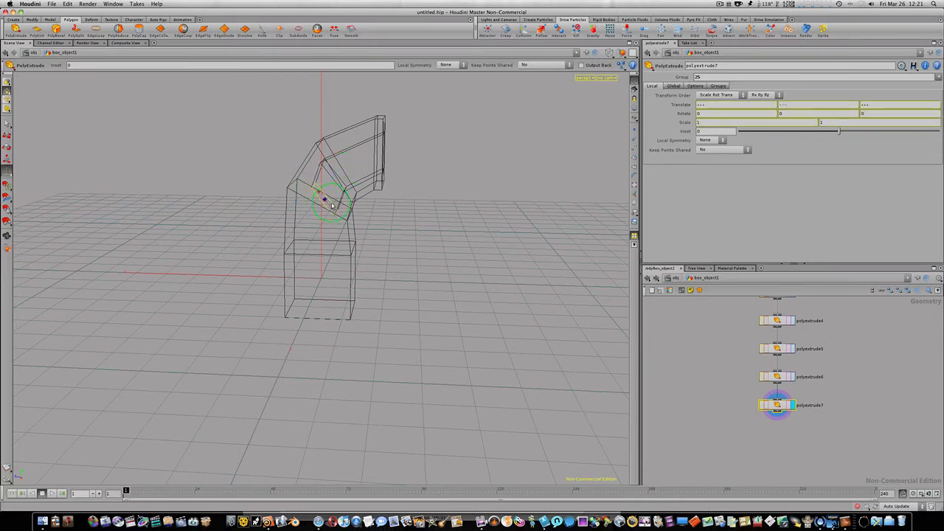
pyautogui.press('r')
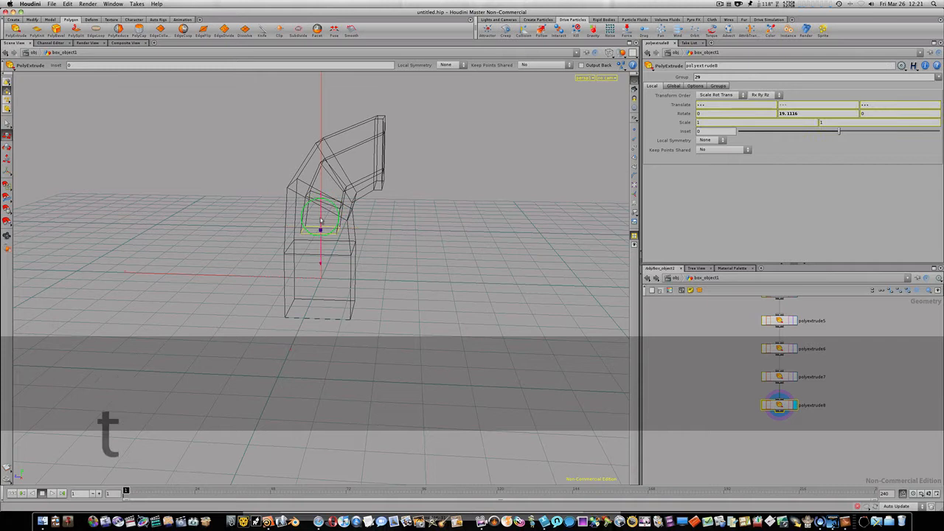
pyautogui.moveTo(322, 221); pyautogui.dragTo(322, 273)
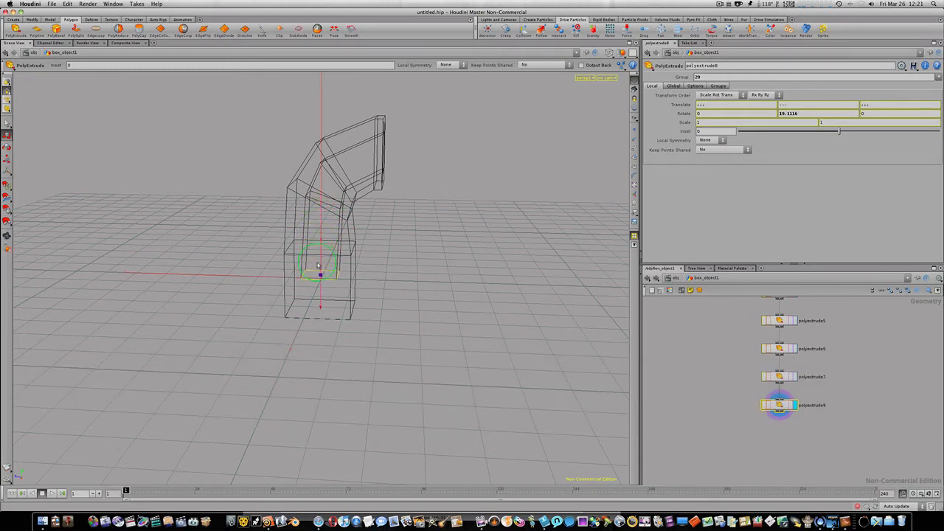
pyautogui.moveTo(321, 274); pyautogui.dragTo(321, 288)
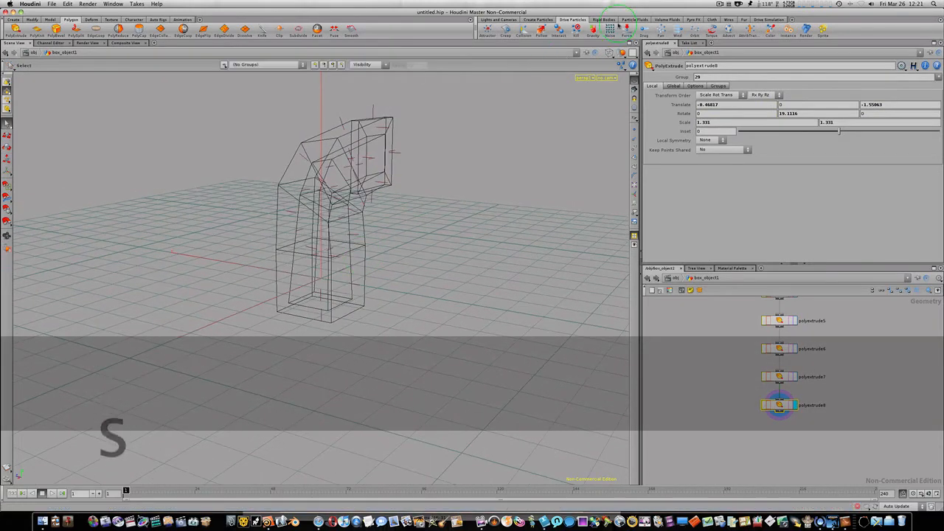
# Switch the viewport from wireframe to Smooth Shaded to show the hollow vent as a solid
pyautogui.click(622, 56)
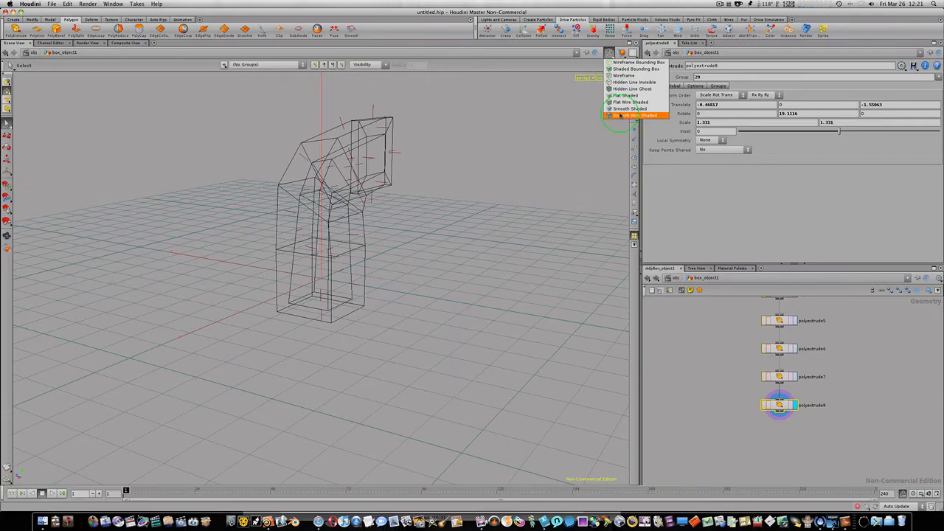
pyautogui.click(631, 109)
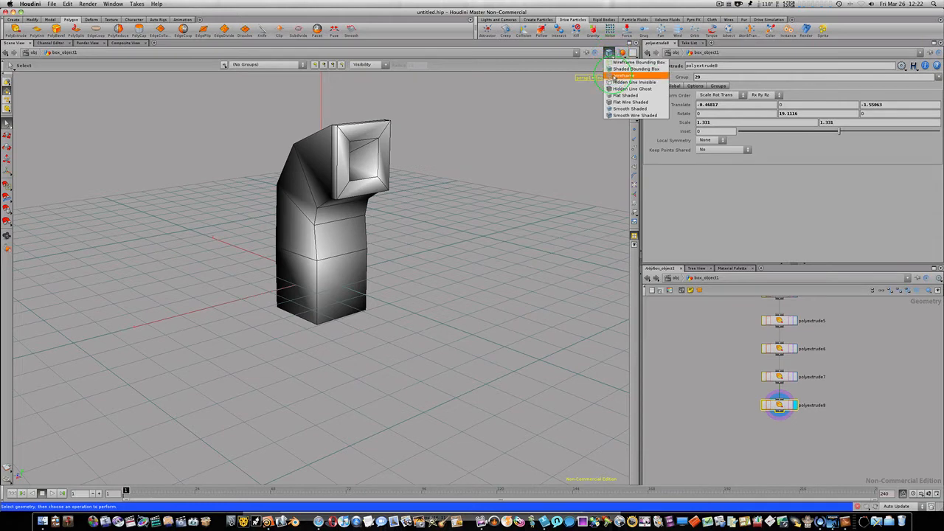
pyautogui.click(553, 140)
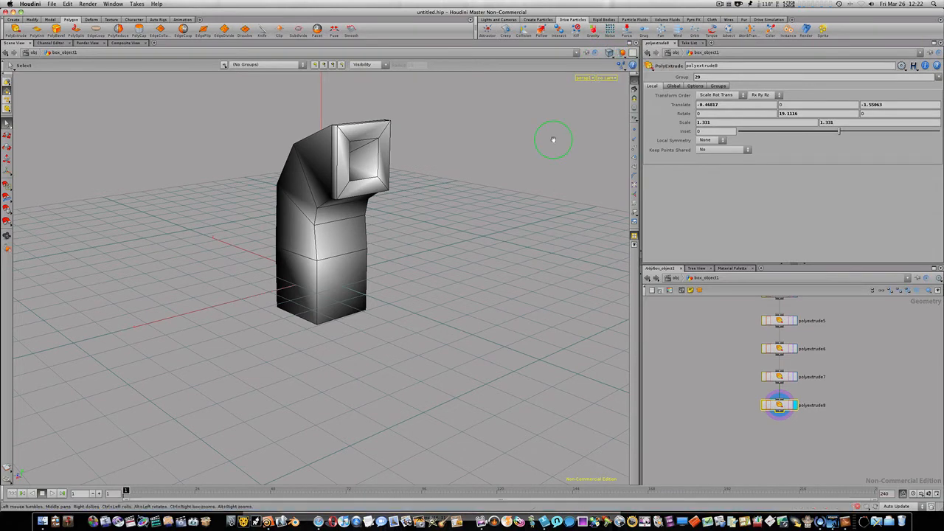
pyautogui.press('w')
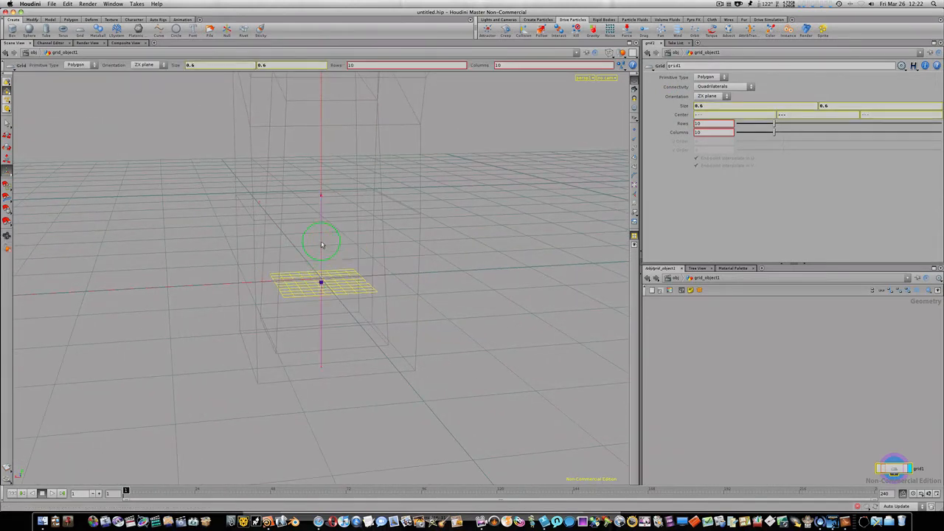
# Shrink the new grid with its handles so it sits at the base inside the pipe
pyautogui.moveTo(322, 243); pyautogui.dragTo(322, 281)
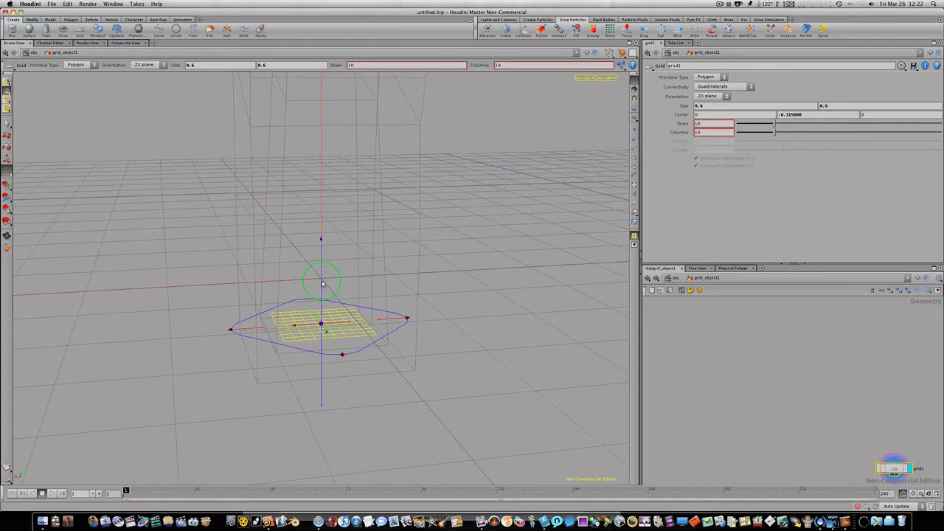
pyautogui.moveTo(321, 283); pyautogui.dragTo(472, 260)
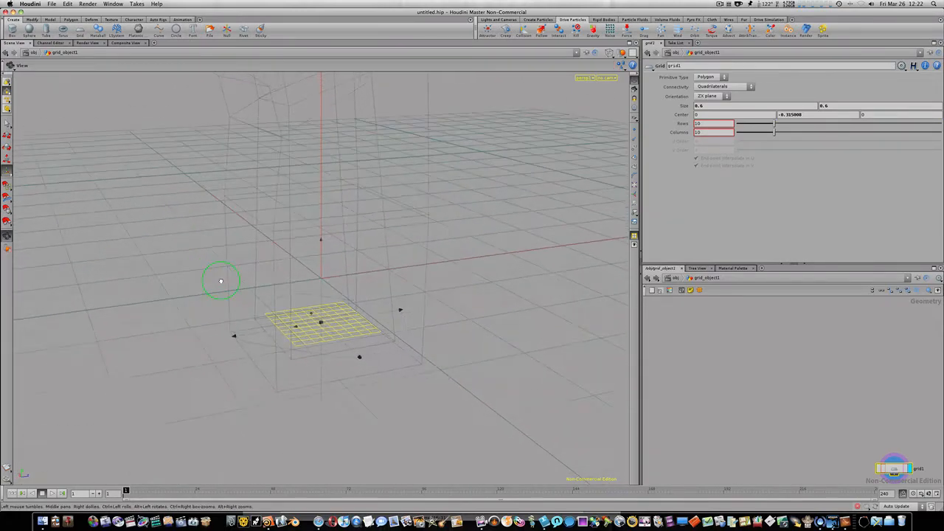
pyautogui.moveTo(221, 280); pyautogui.dragTo(322, 305)
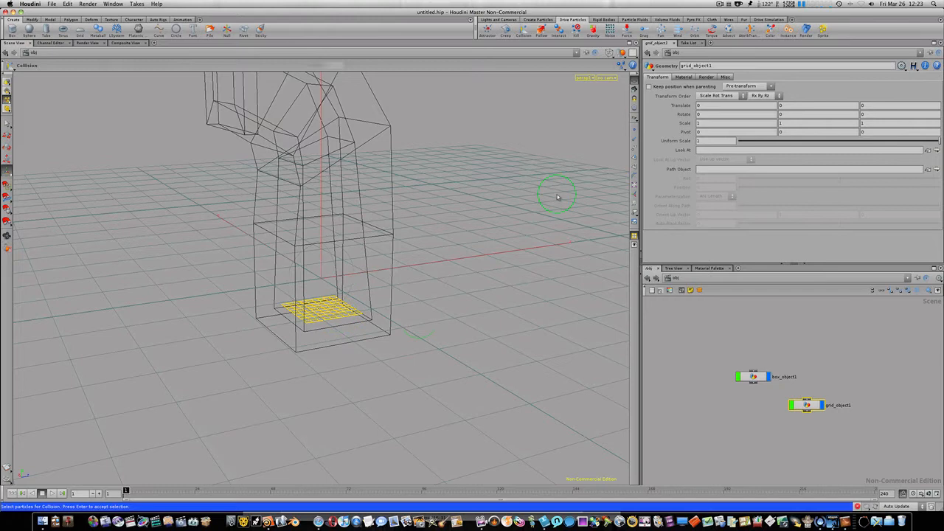
pyautogui.moveTo(521, 283)
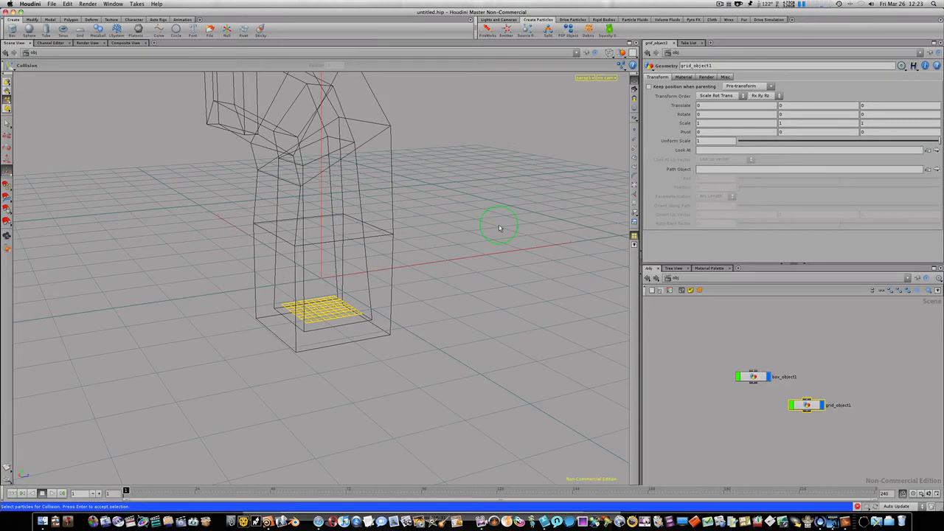
pyautogui.moveTo(700, 348)
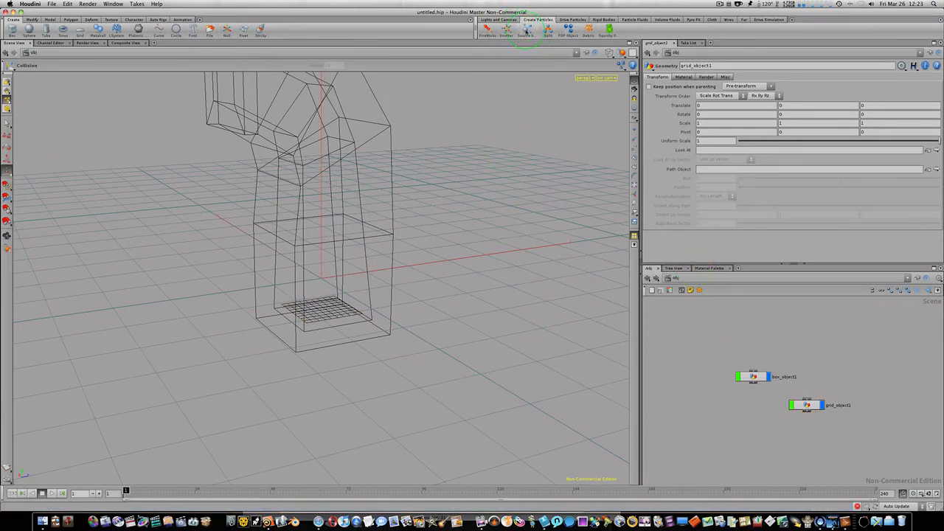
# Make the grid a Location Emitter so it spawns particles
pyautogui.click(525, 30)
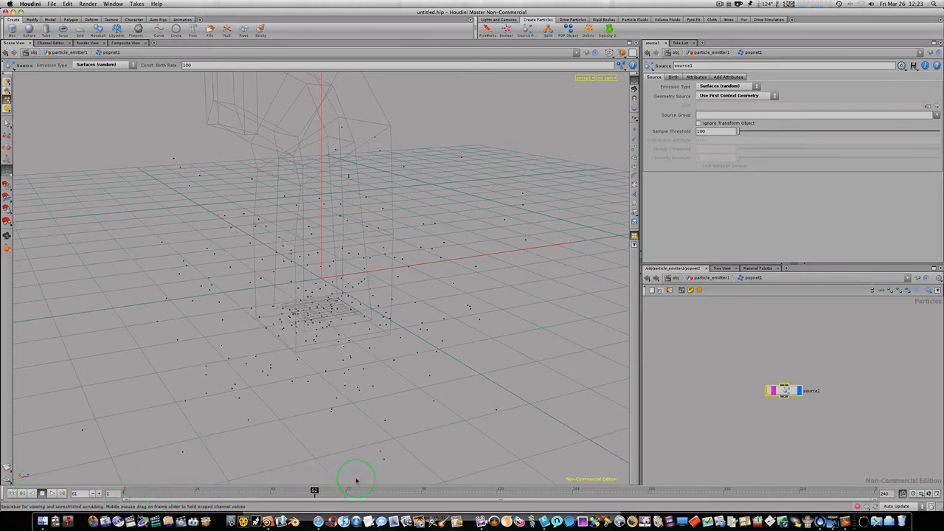
# Rewind to frame 1, give the source an upward initial velocity and play the simulation
pyautogui.moveTo(316, 490); pyautogui.dragTo(362, 489)
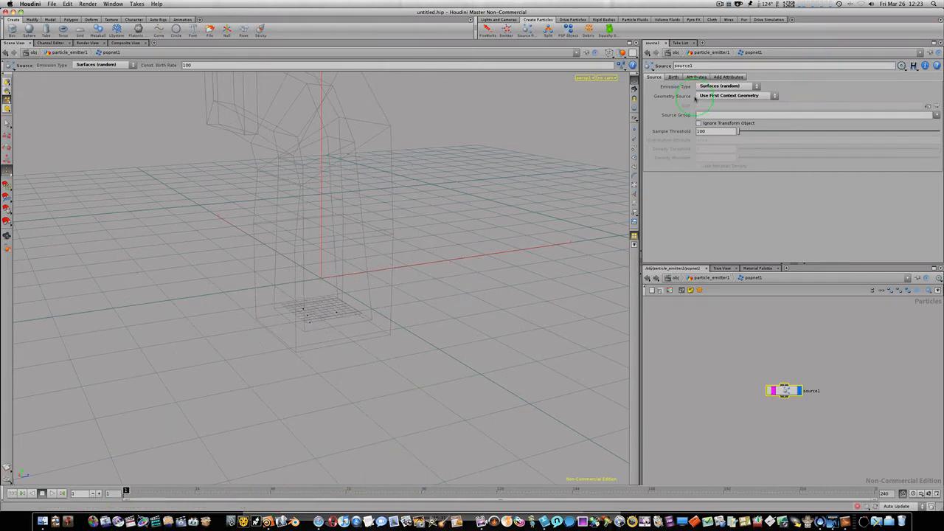
pyautogui.click(673, 76)
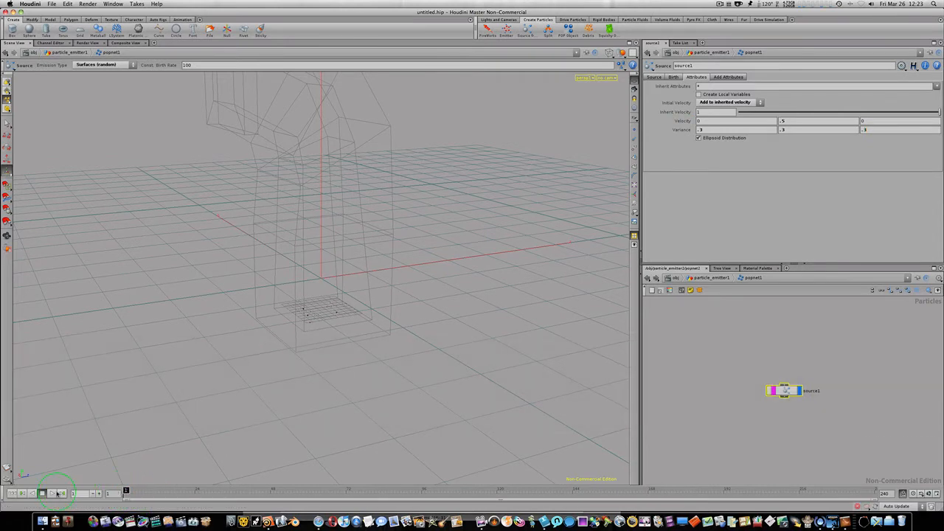
pyautogui.click(52, 492)
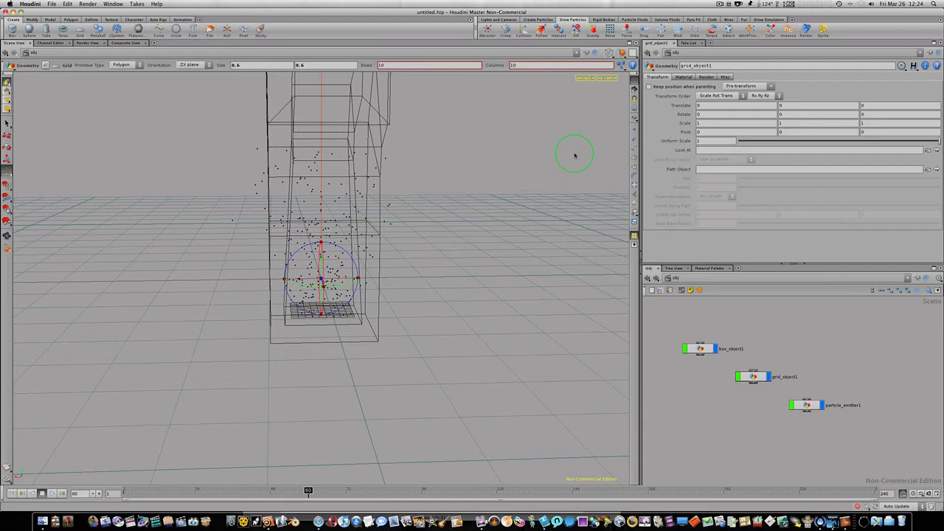
pyautogui.moveTo(7, 124)
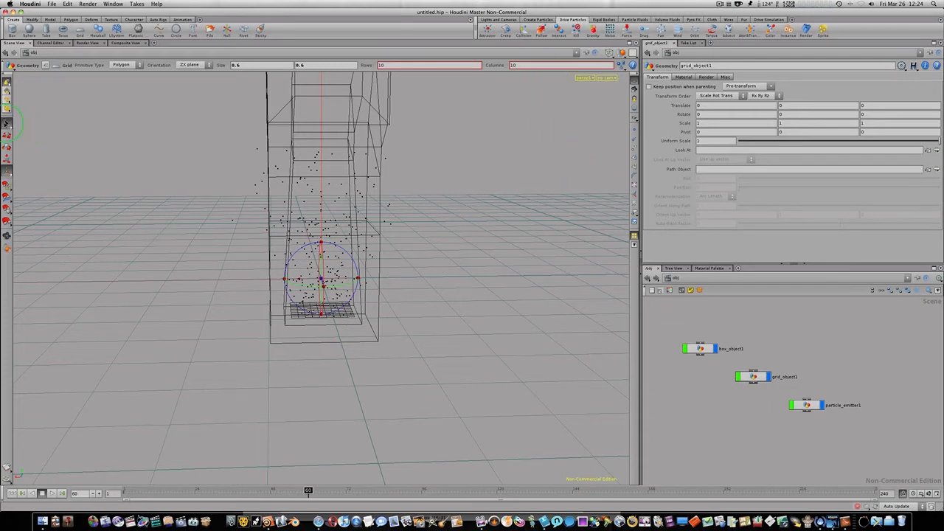
# Add a Collision POP using the bent box as static geometry and play to test it
pyautogui.click(524, 35)
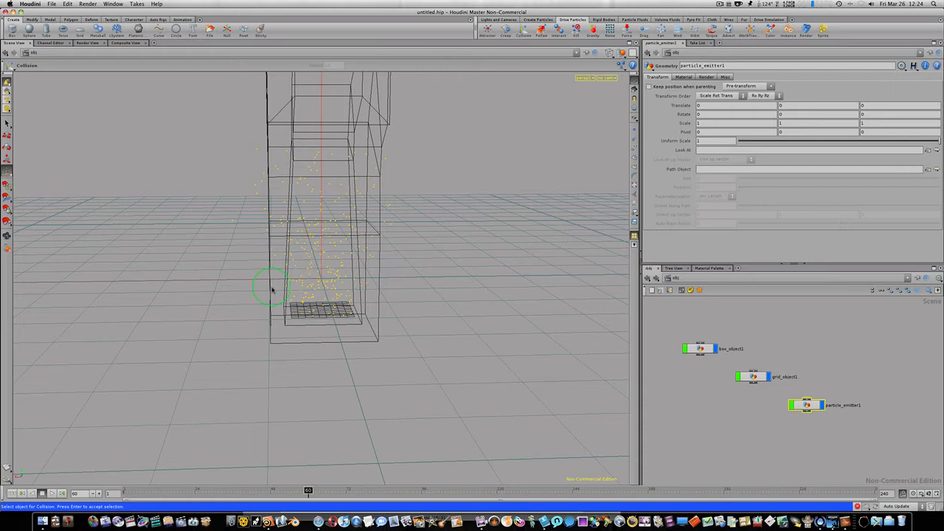
pyautogui.click(700, 348)
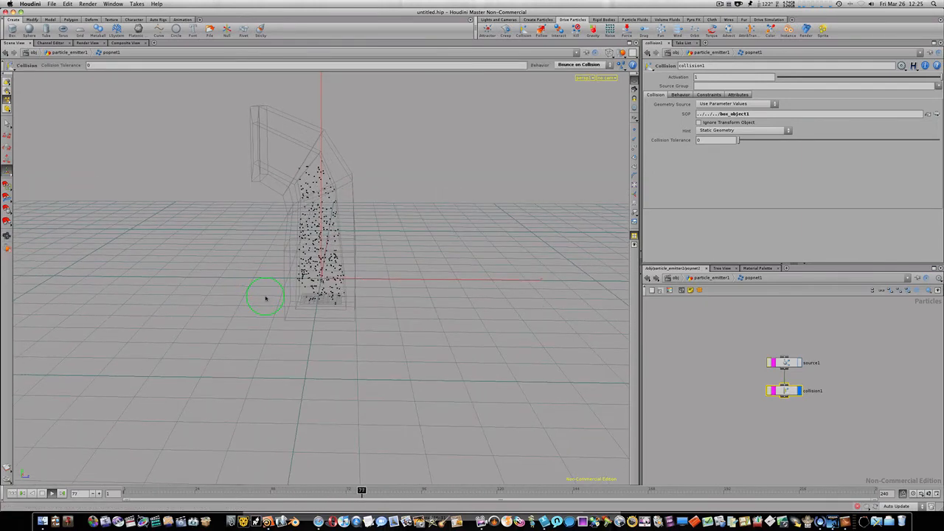
pyautogui.click(52, 492)
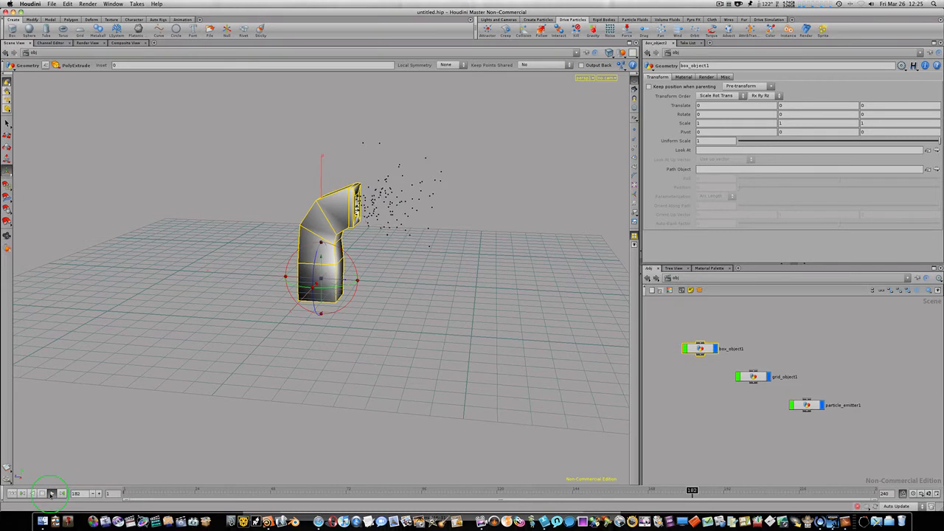
# Replay the simulation to watch particles bounce inside the pipe and exit the vent
pyautogui.click(50, 492)
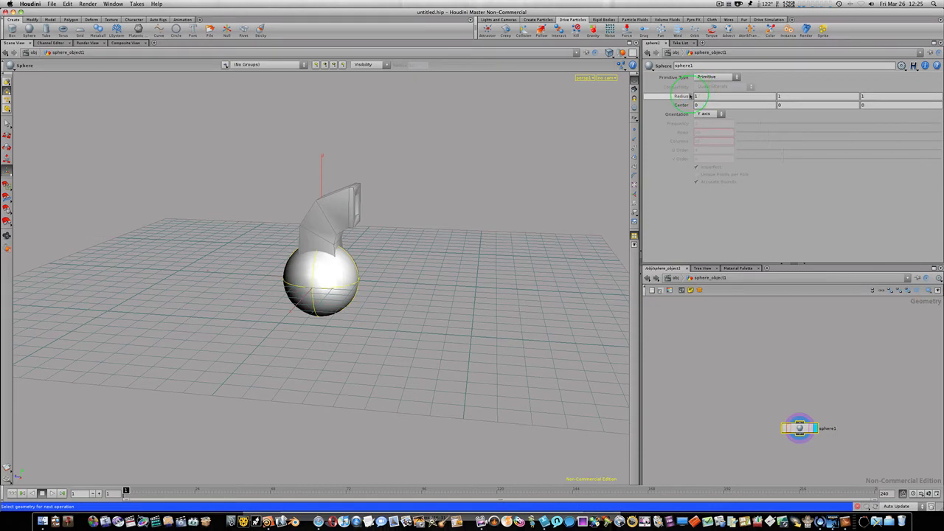
# Reduce the new sphere's radius so it fits near the emitter grid
pyautogui.click(690, 96)
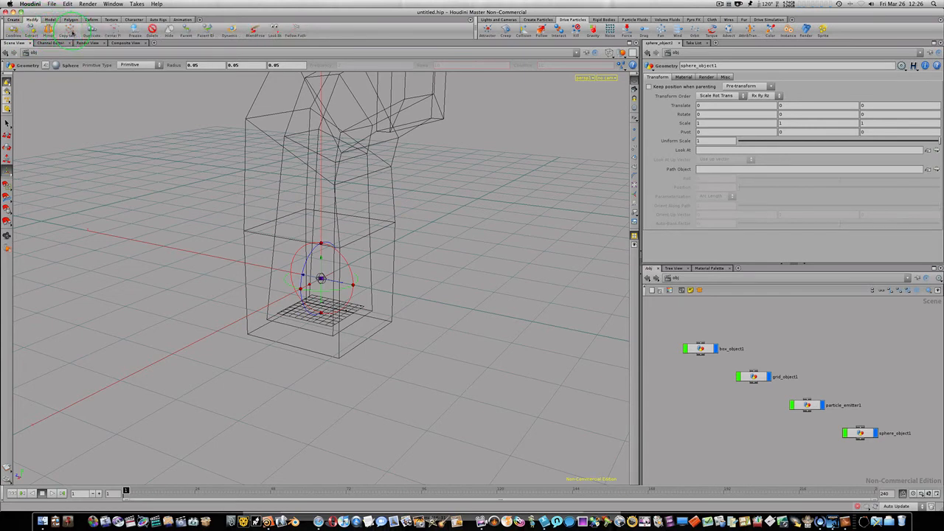
# Copy the small sphere onto the particle points via Copy to Points, creating Object Merge and Copy nodes
pyautogui.click(71, 31)
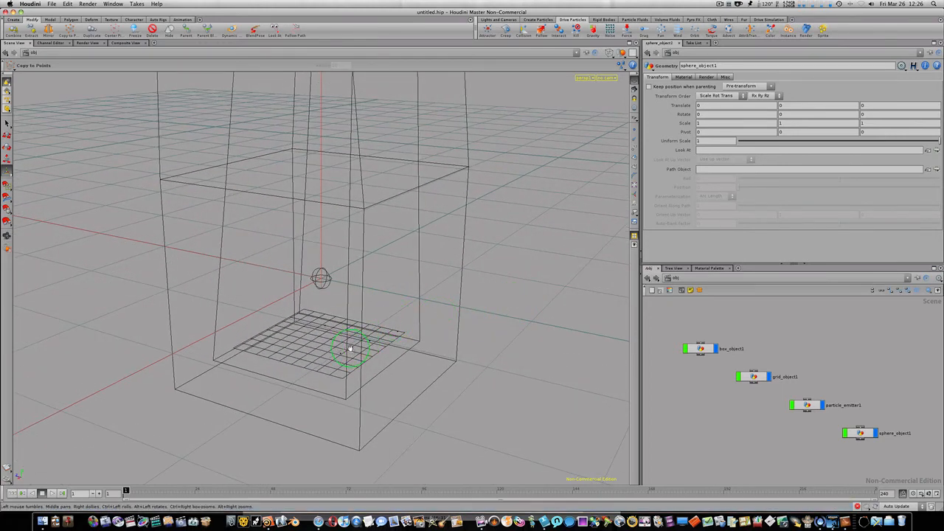
pyautogui.moveTo(351, 346); pyautogui.dragTo(413, 395)
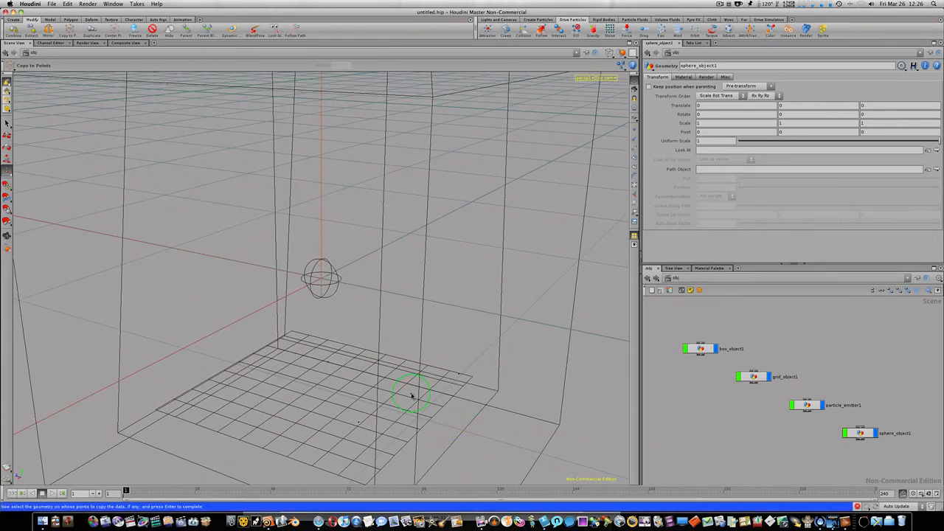
pyautogui.click(807, 404)
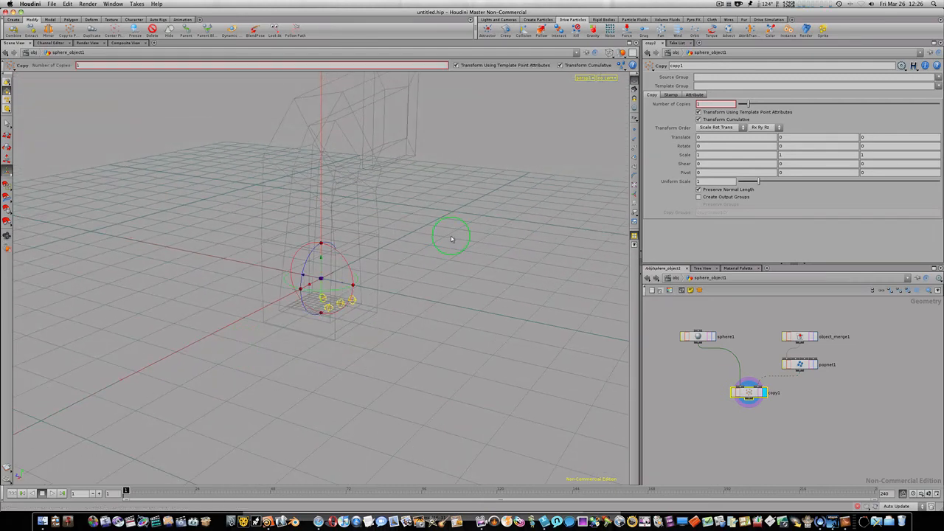
pyautogui.press('w')
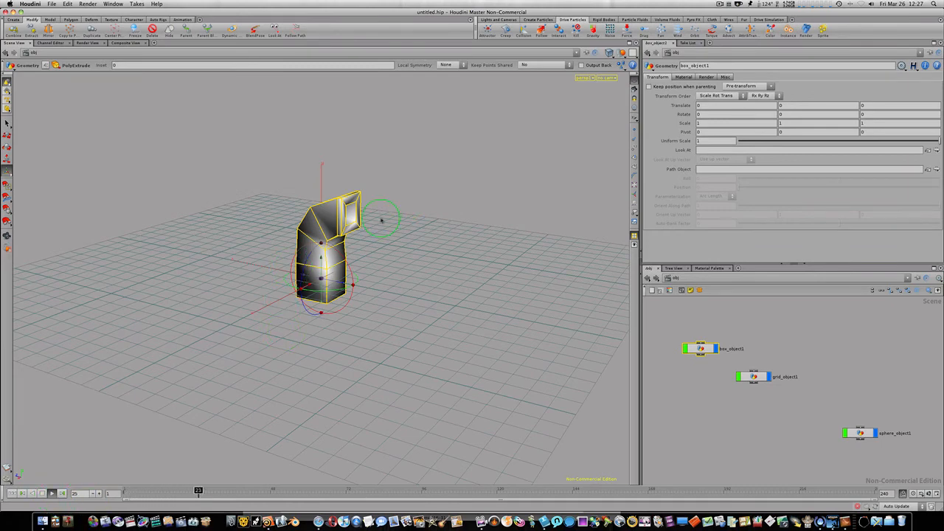
# Play the simulation with the viewport set to Smooth Shaded so the copied spheres show as shaded balls
pyautogui.press('q')
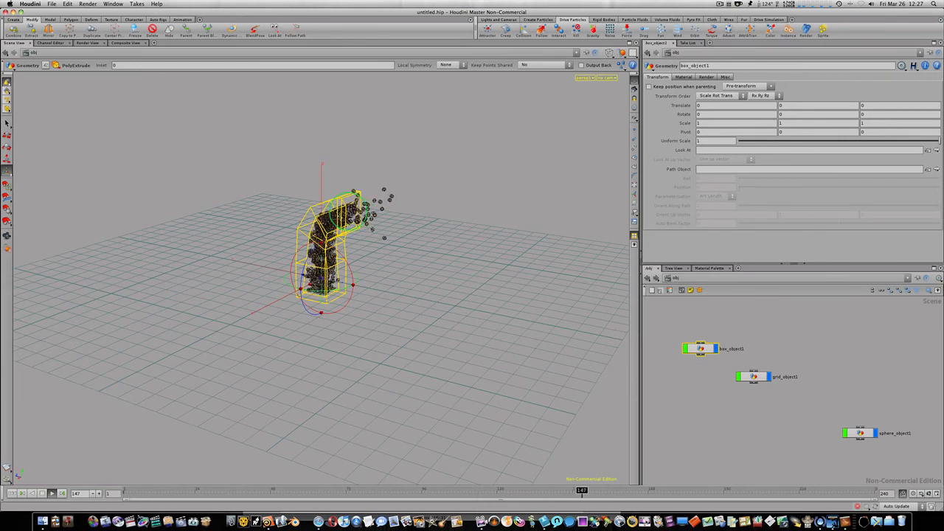
pyautogui.click(52, 492)
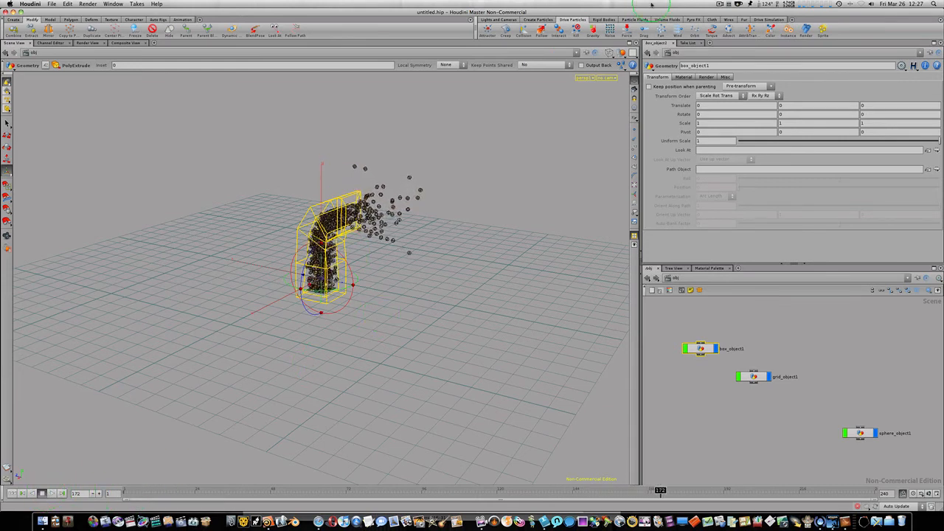
pyautogui.click(622, 53)
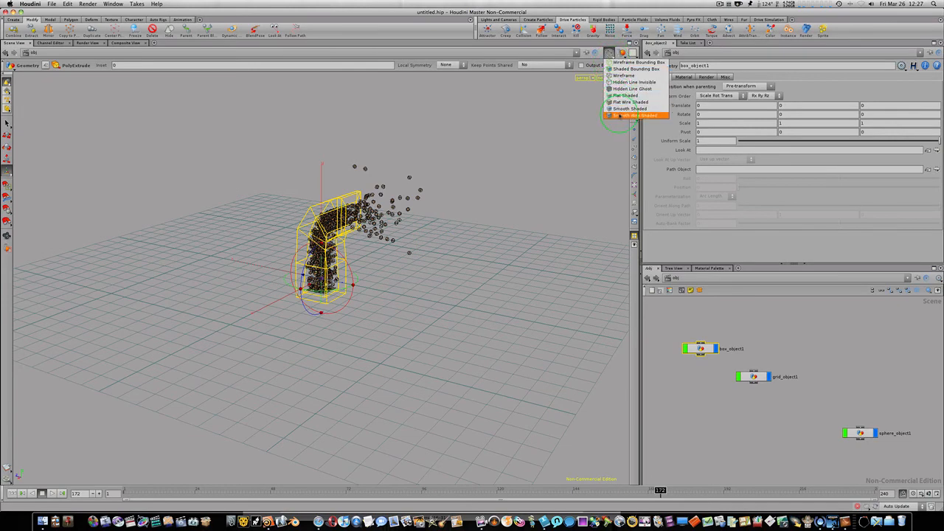
pyautogui.click(628, 109)
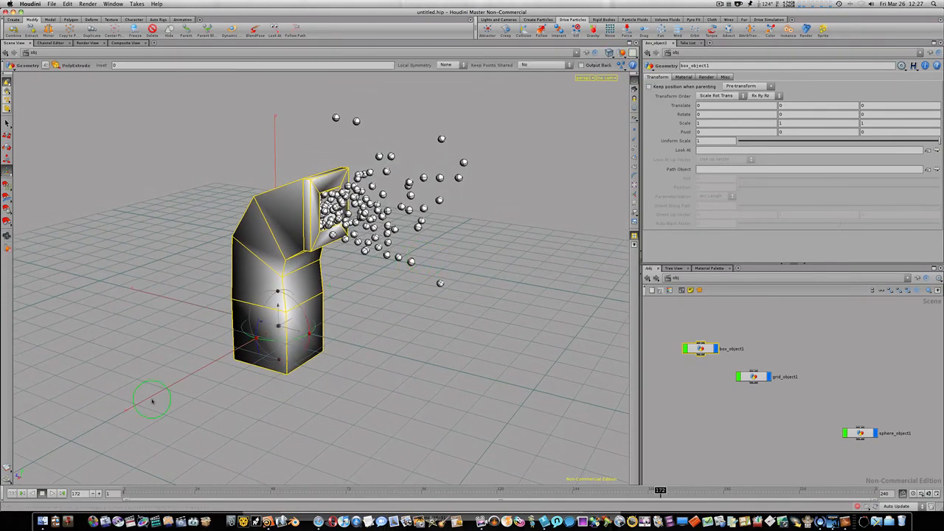
pyautogui.click(50, 492)
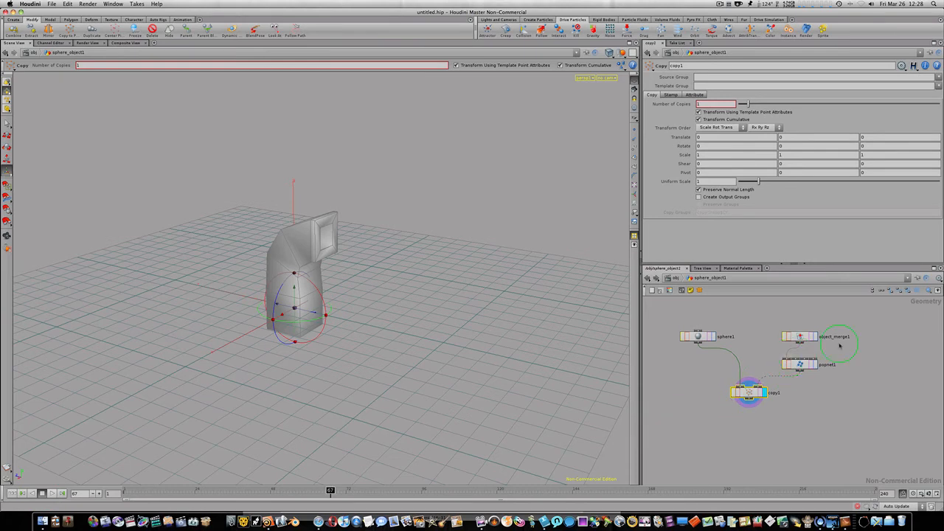
# Hide the raw particle emitter object at scene level so only the spheres remain, and play
pyautogui.click(799, 365)
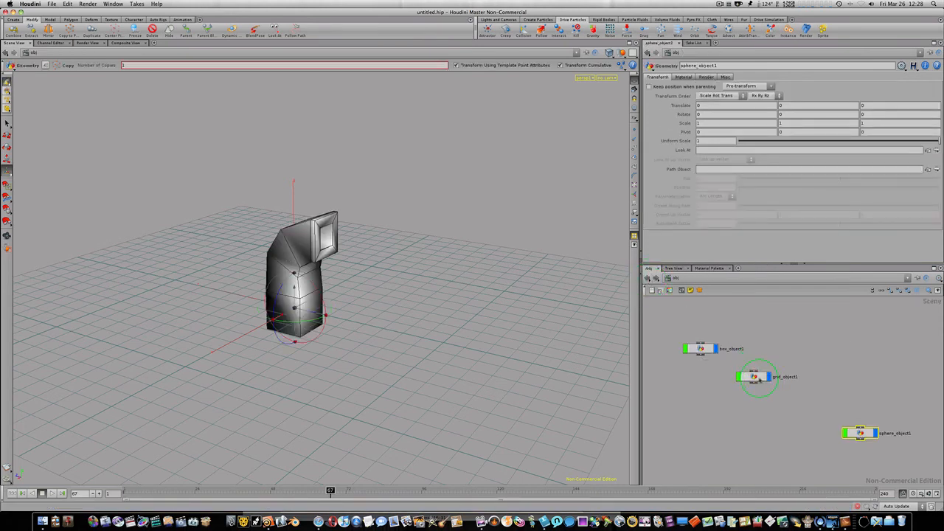
pyautogui.click(755, 378)
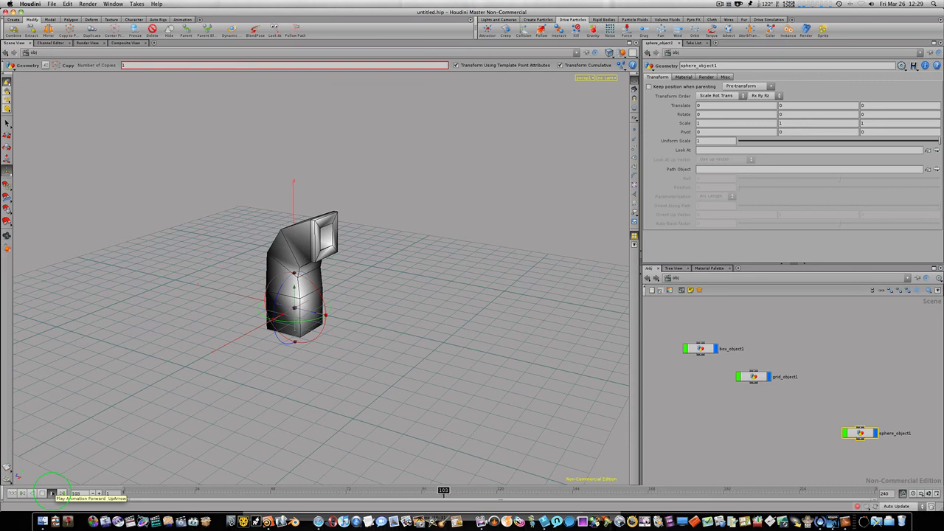
pyautogui.click(52, 493)
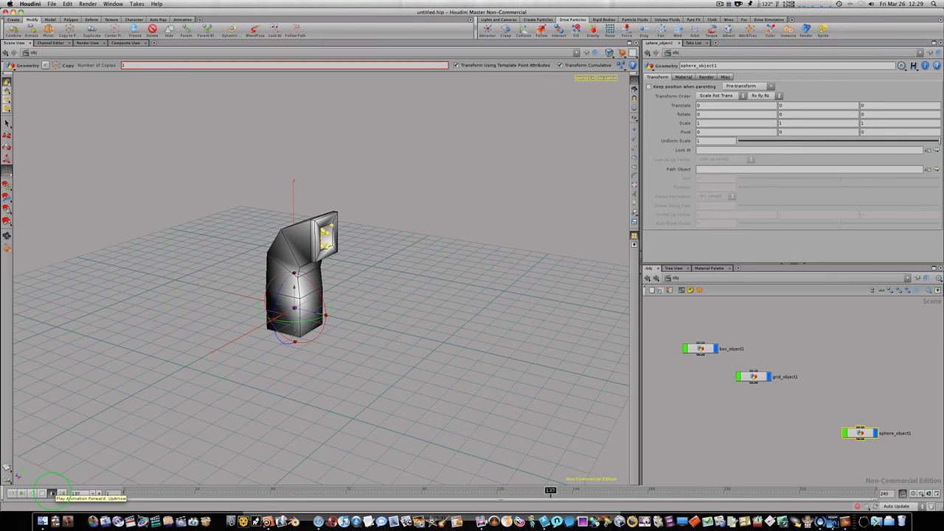
pyautogui.click(53, 493)
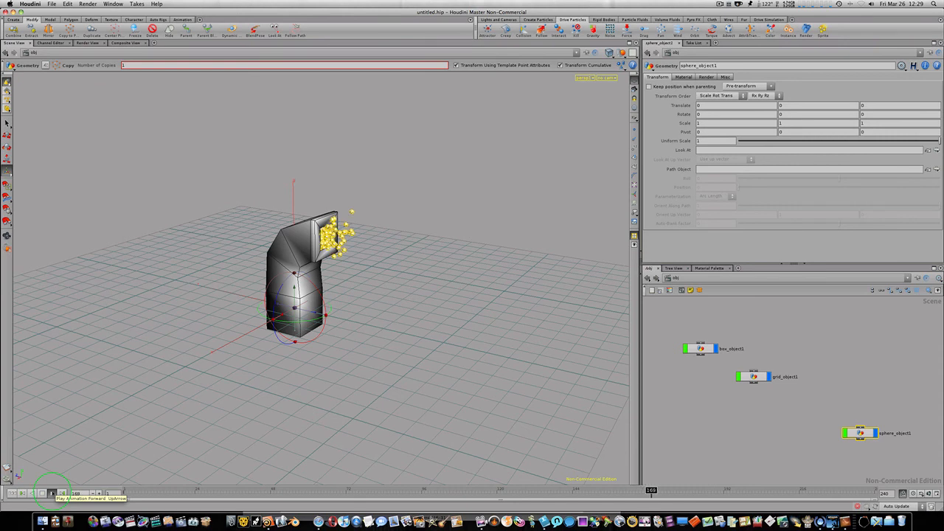
# Replay and scrub the timeline to review the spheres spraying out of the vent
pyautogui.click(52, 493)
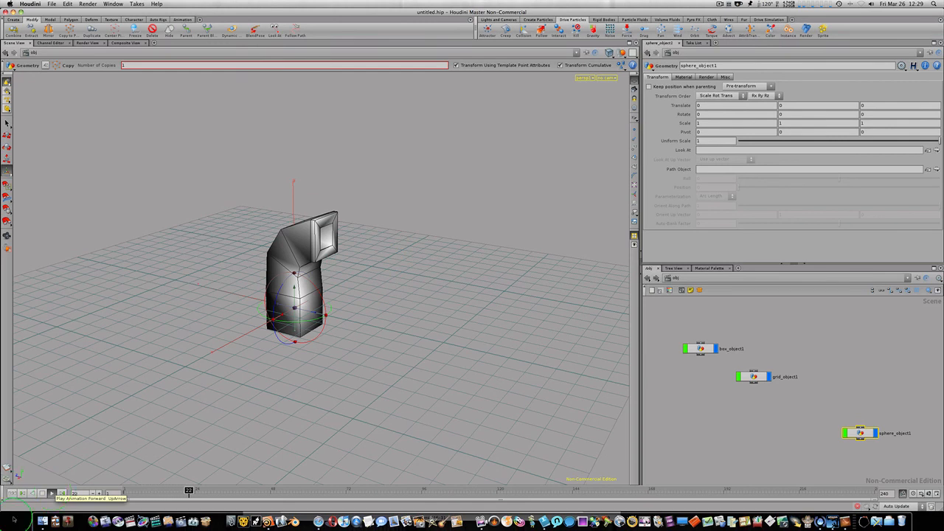
pyautogui.click(53, 492)
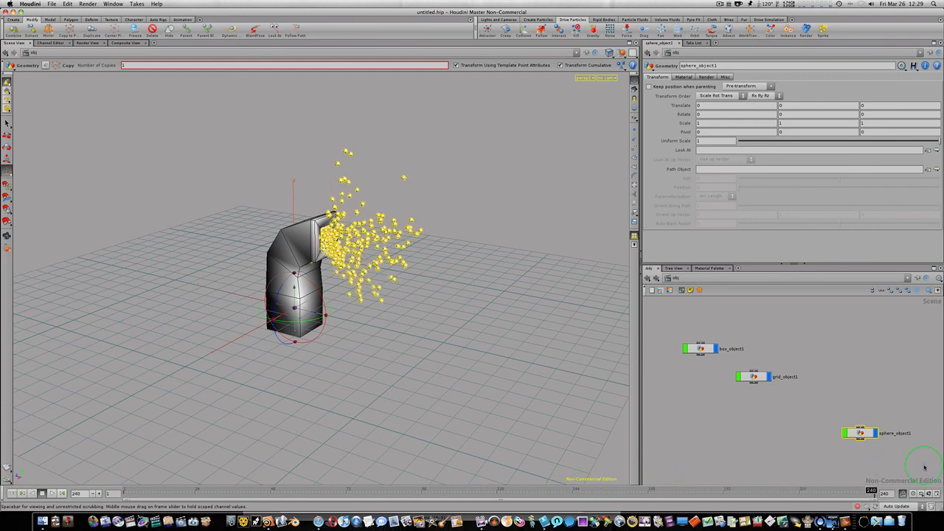
pyautogui.moveTo(922, 466); pyautogui.dragTo(534, 490)
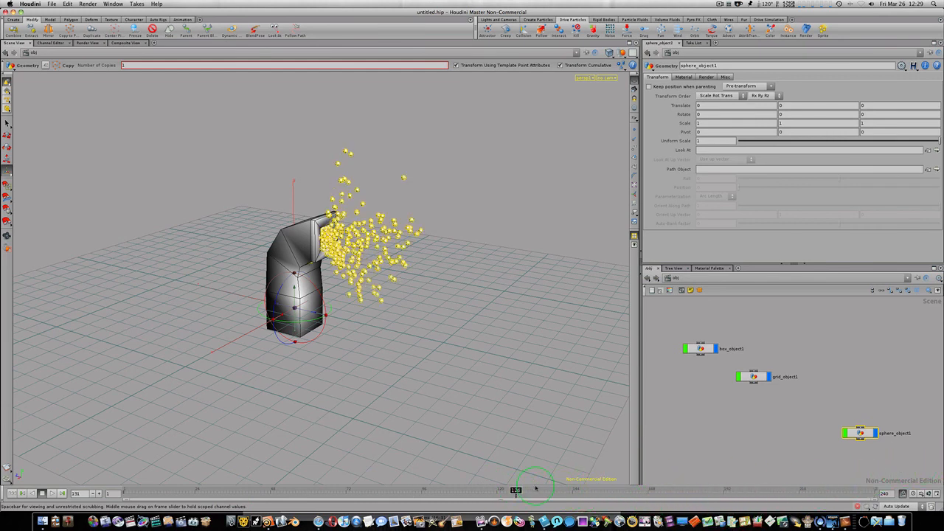
pyautogui.moveTo(515, 490); pyautogui.dragTo(575, 489)
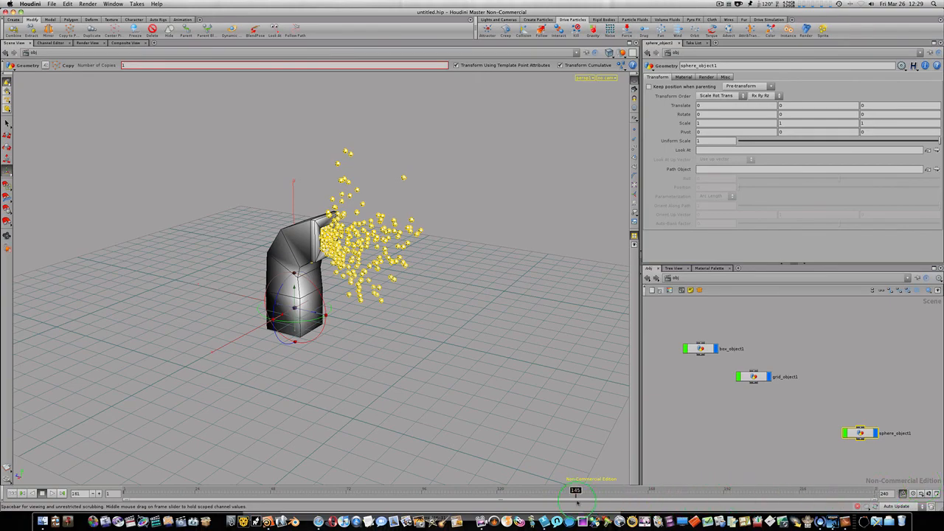